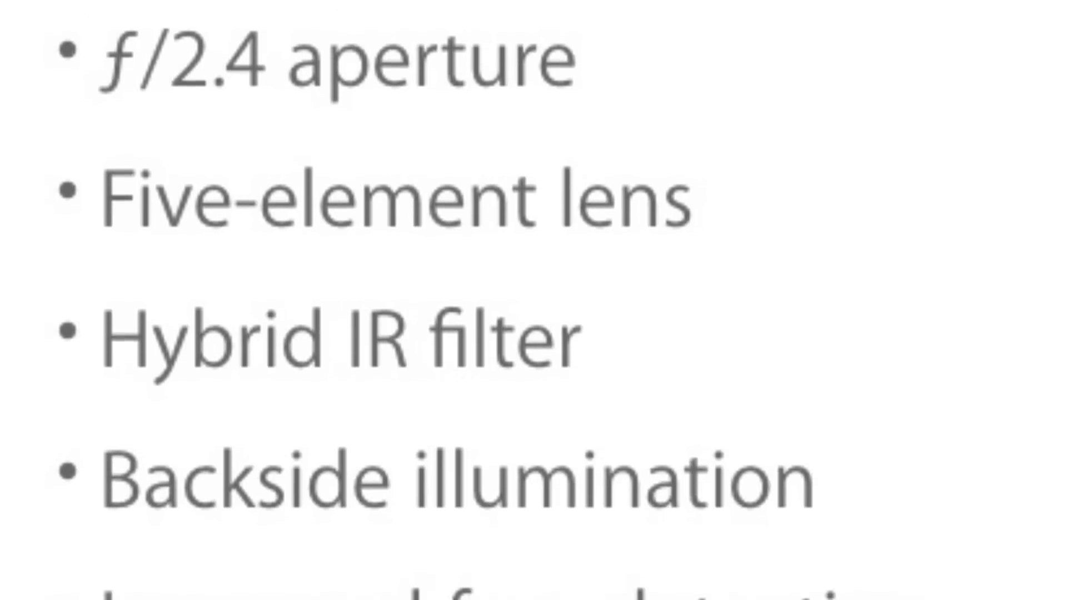
scroll(down, 3)
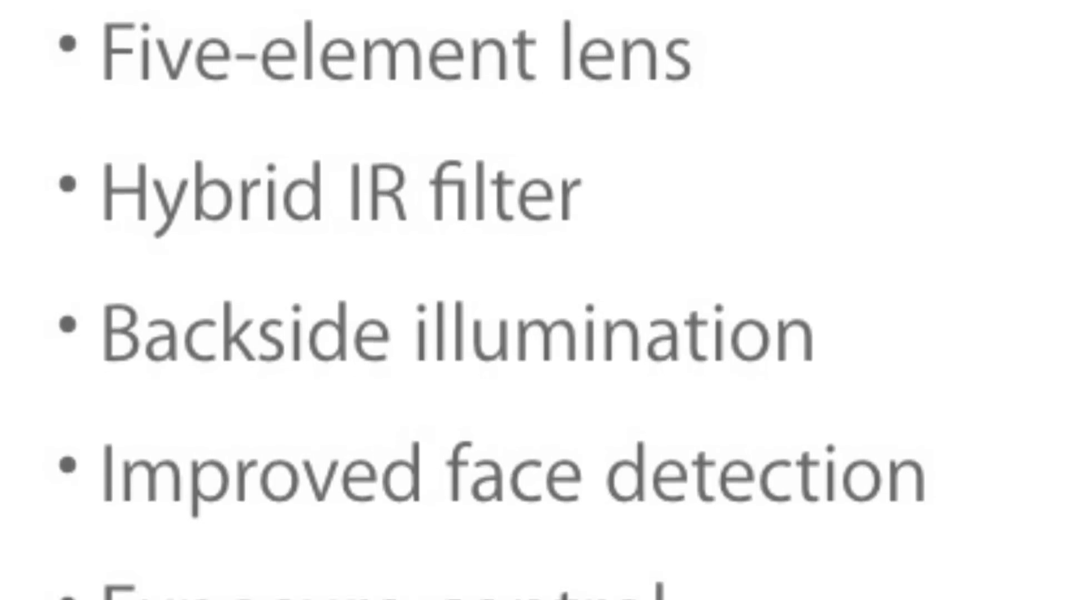
scroll(down, 3)
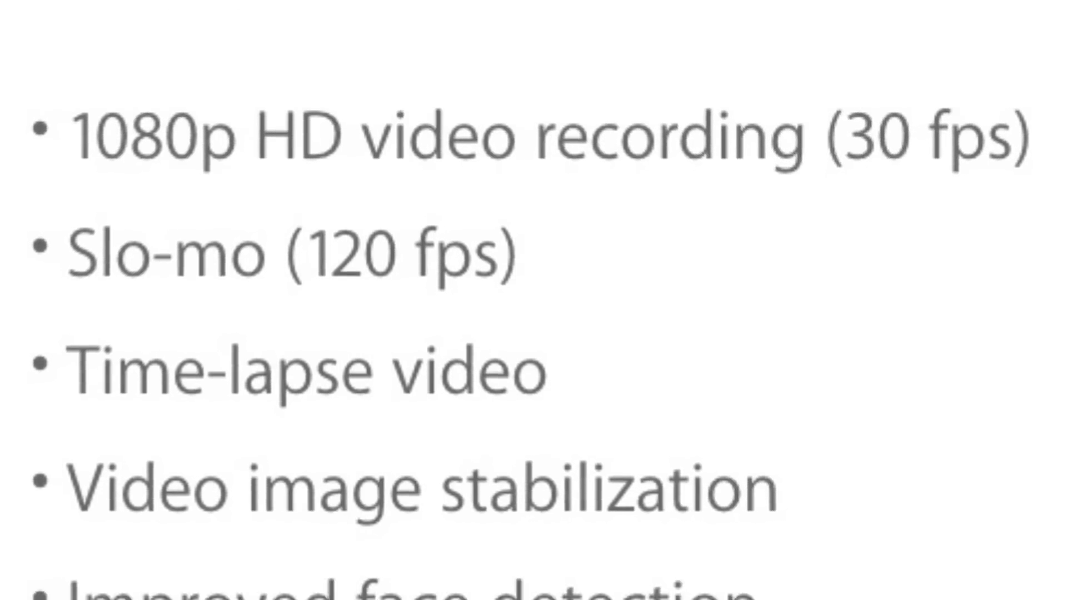
scroll(down, 3)
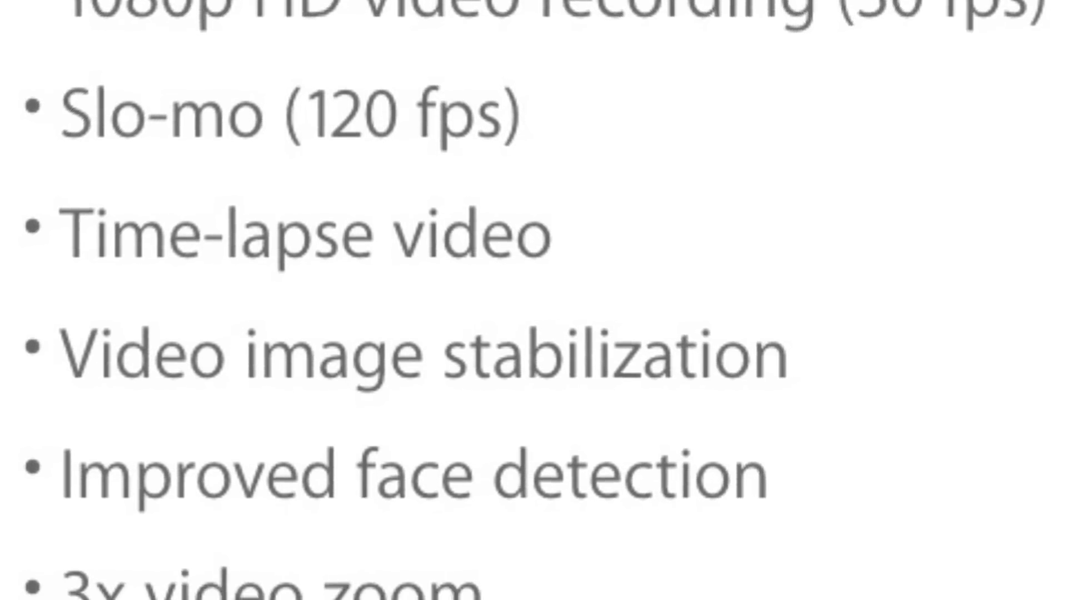
scroll(down, 3)
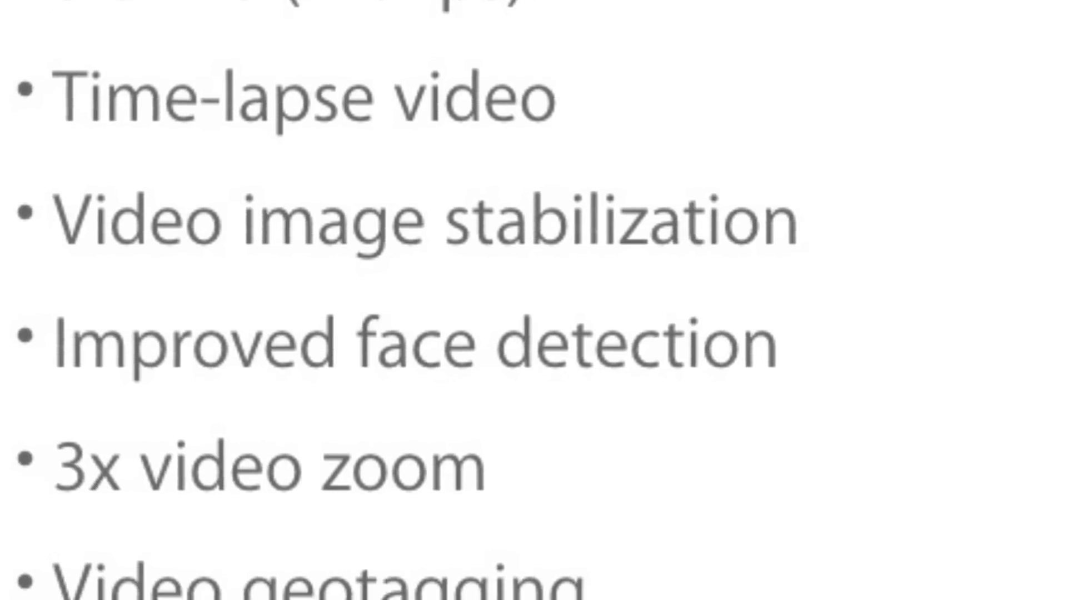
scroll(up, 3)
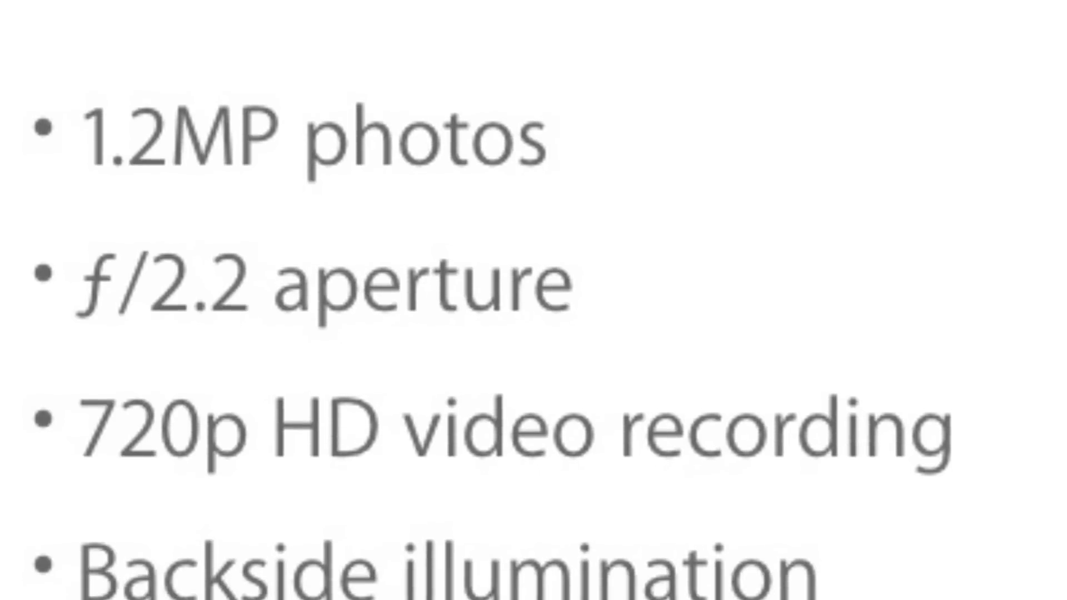
scroll(down, 3)
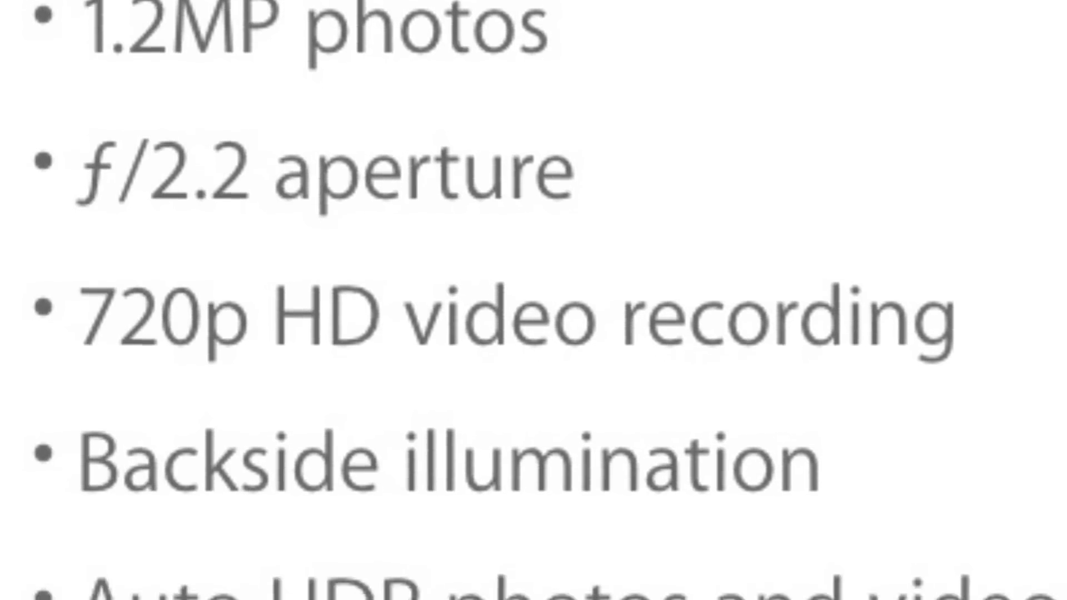
scroll(down, 3)
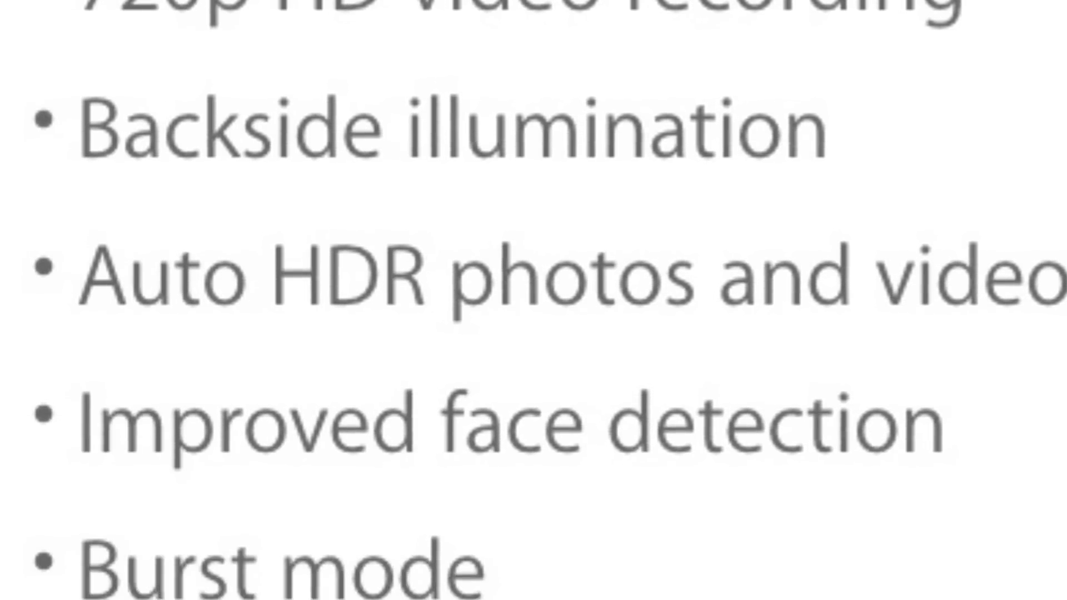
scroll(down, 3)
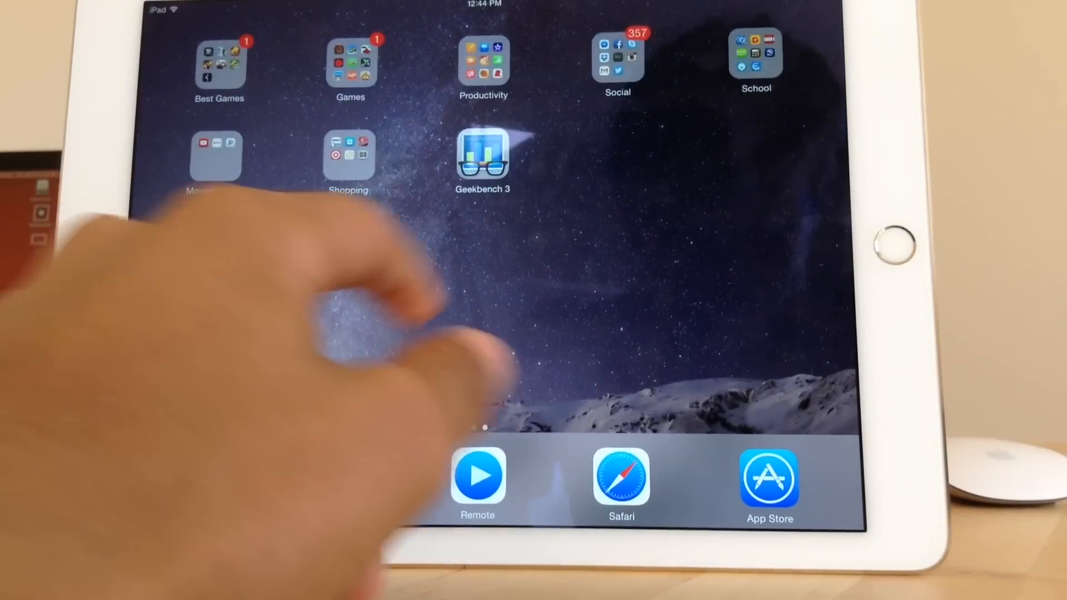
click(482, 146)
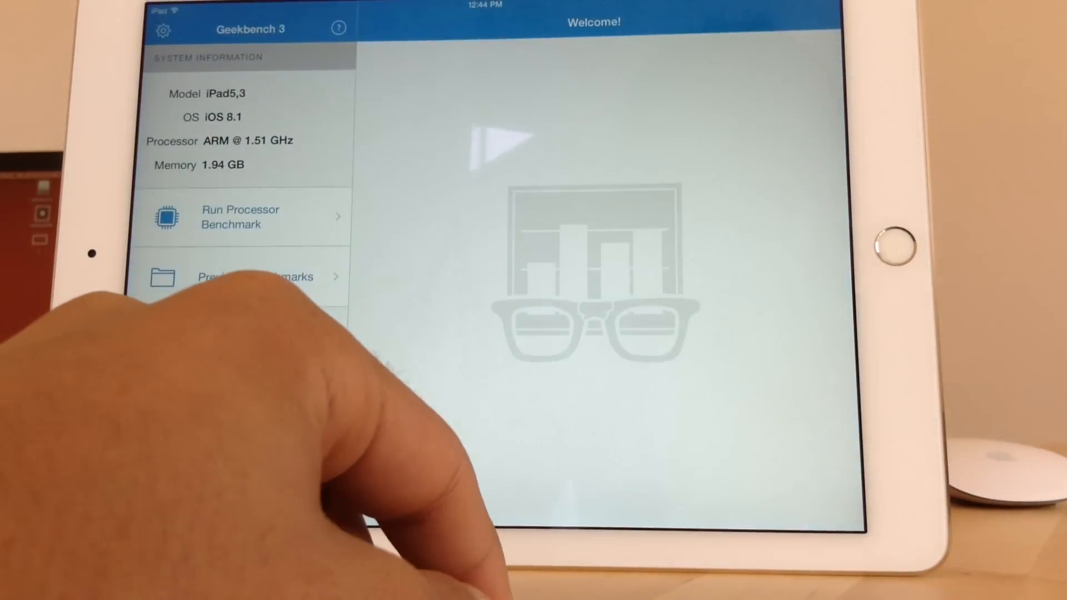
click(240, 217)
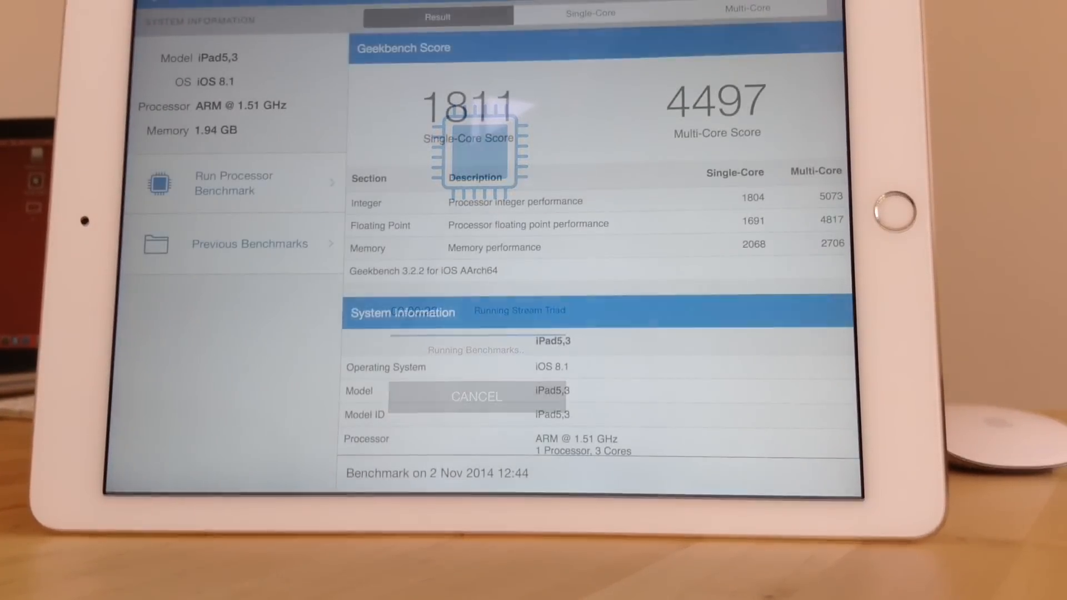
click(477, 397)
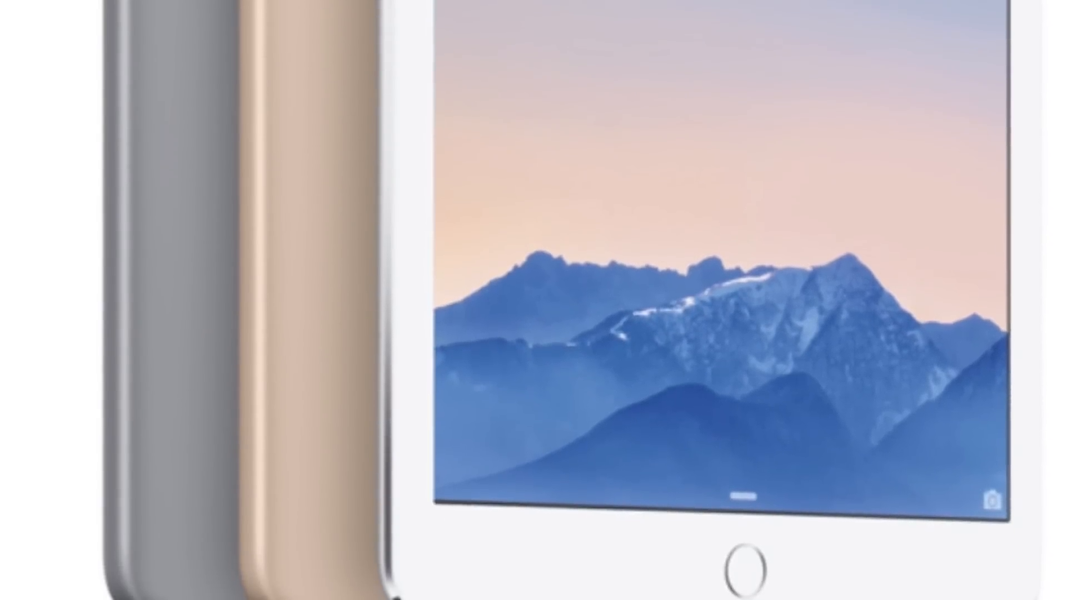
scroll(down, 3)
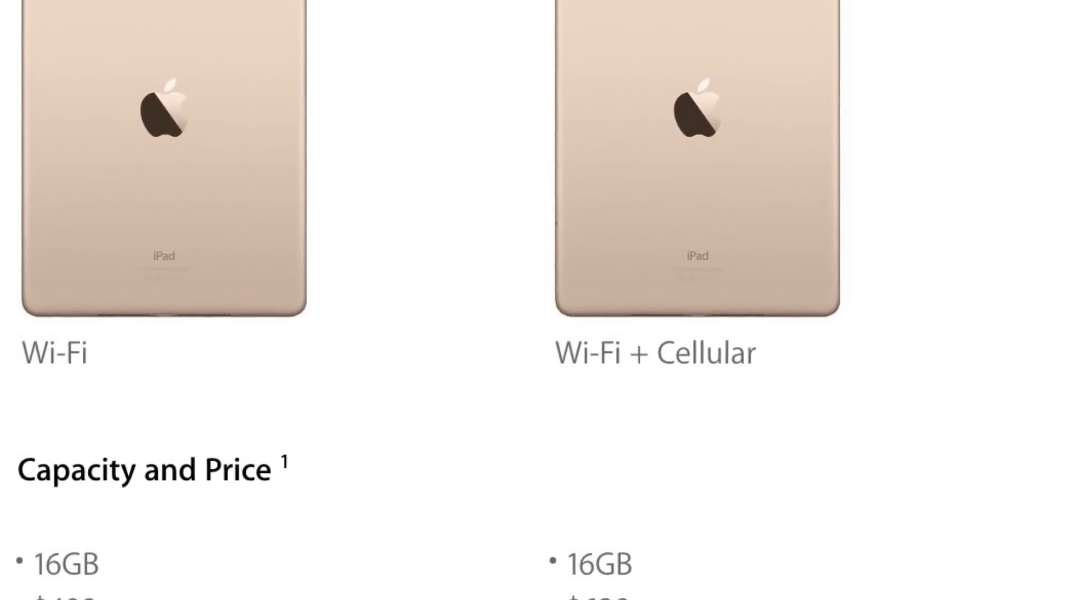
scroll(down, 3)
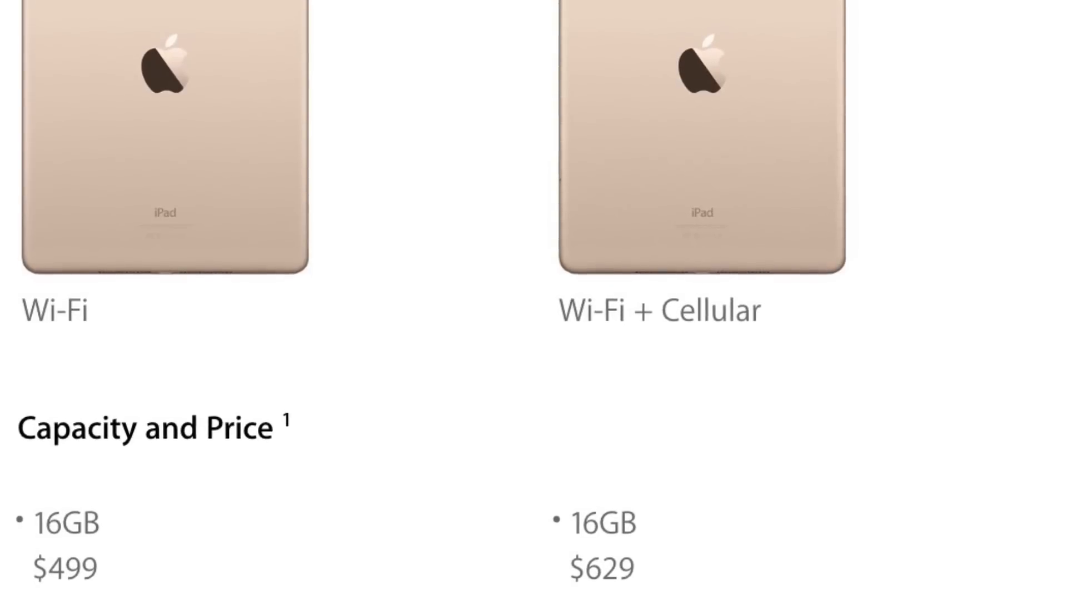
scroll(down, 3)
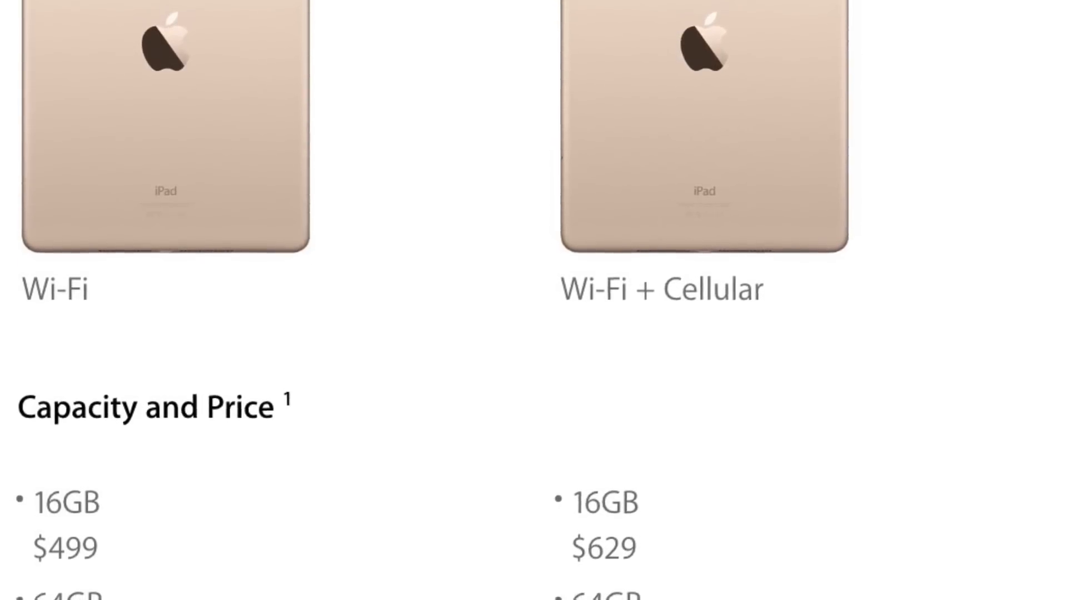
scroll(down, 3)
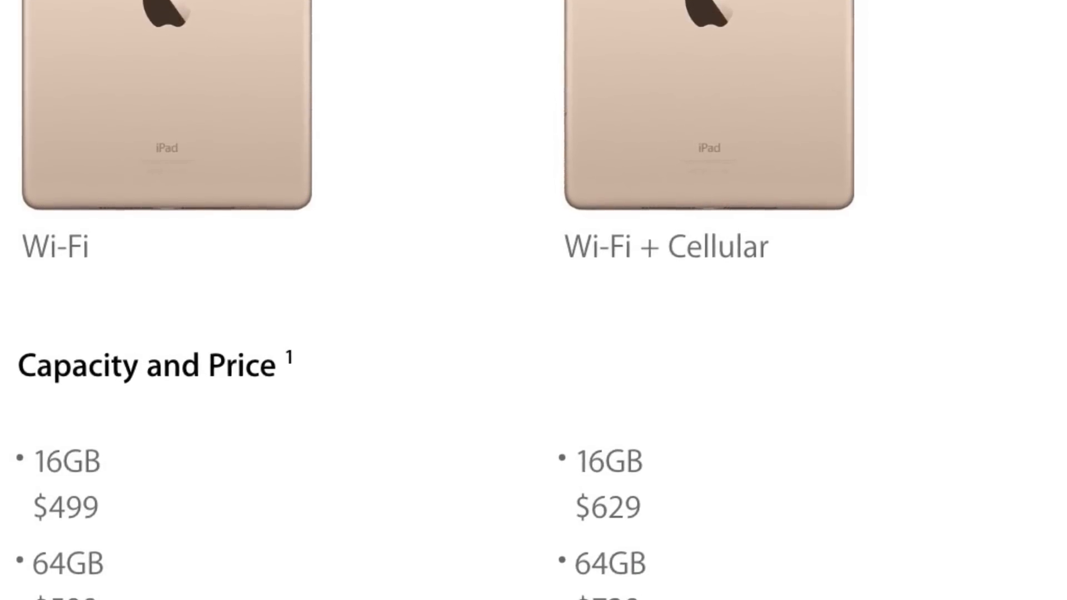
scroll(down, 3)
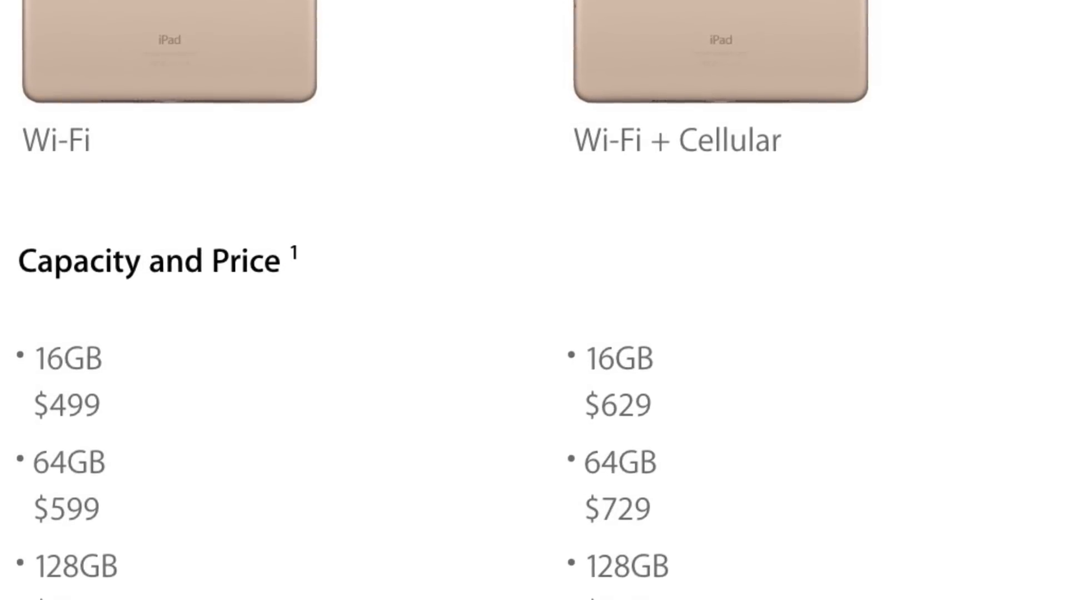
scroll(down, 3)
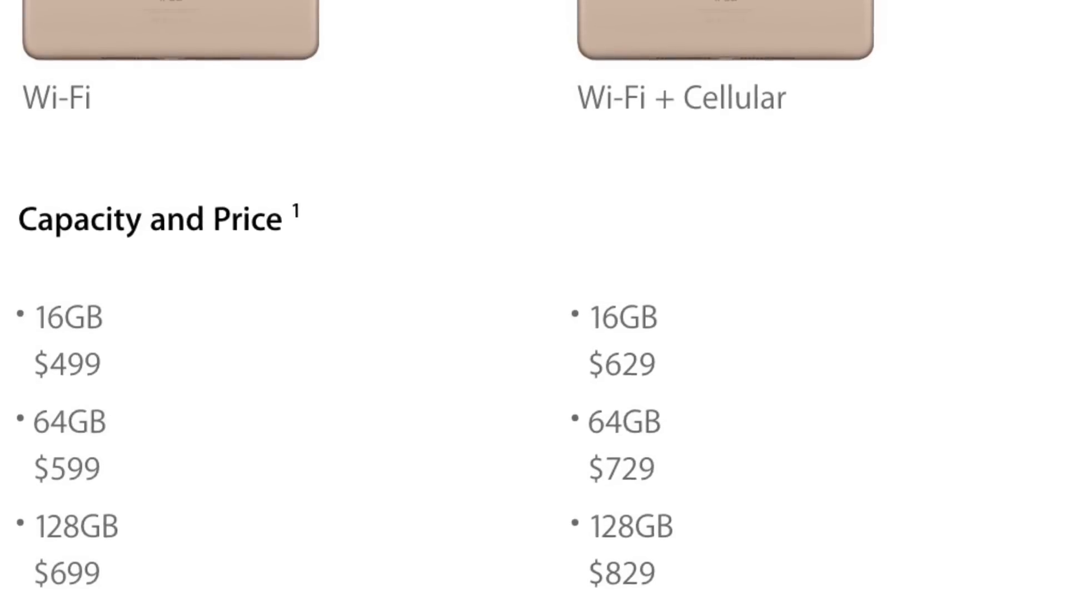
scroll(up, 3)
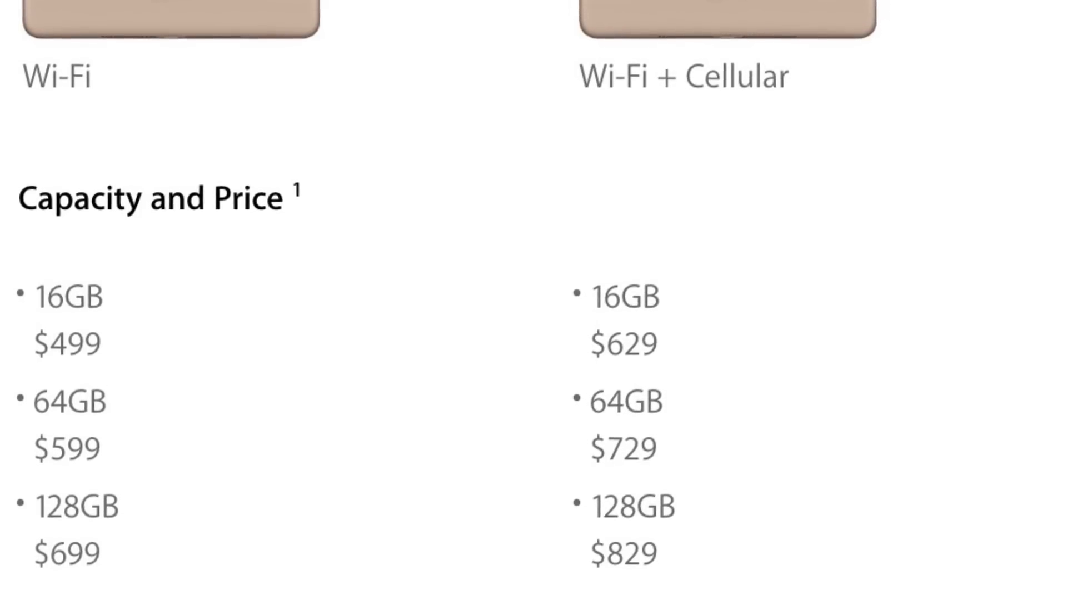